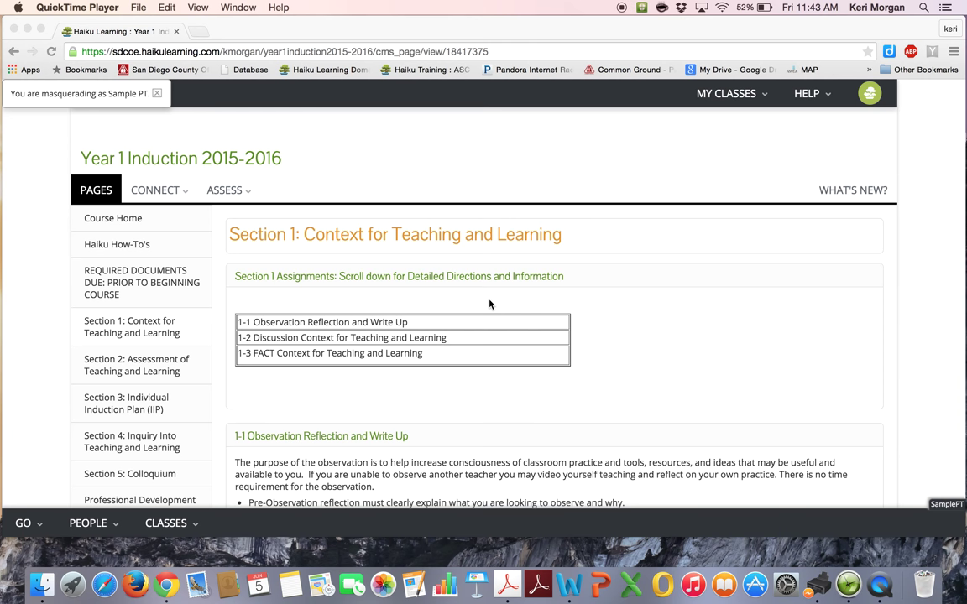
Open the 1-1 Observation Reflection & Write Up assignment and download its .docx attachment.
scroll("down", 3)
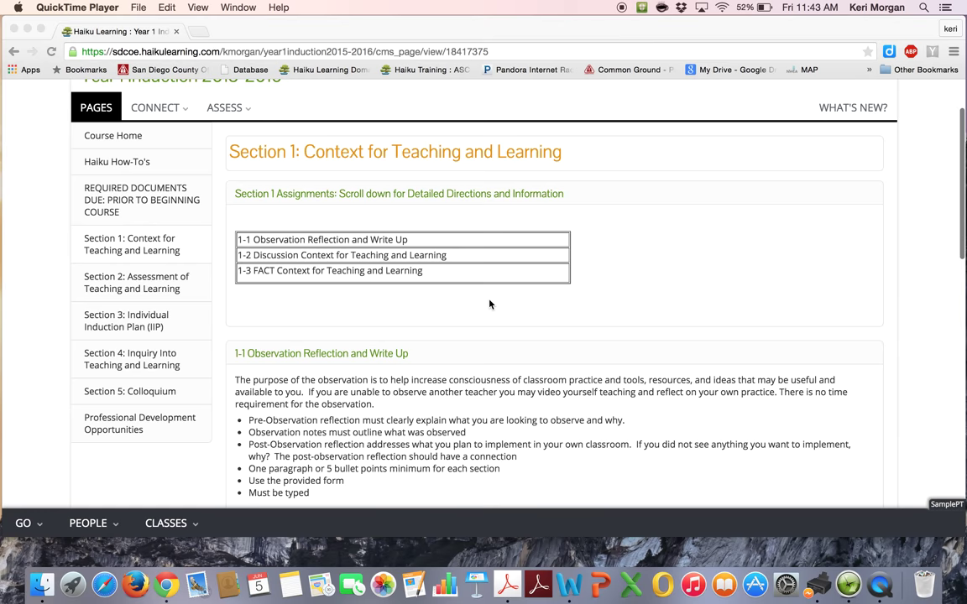
scroll("down", 3)
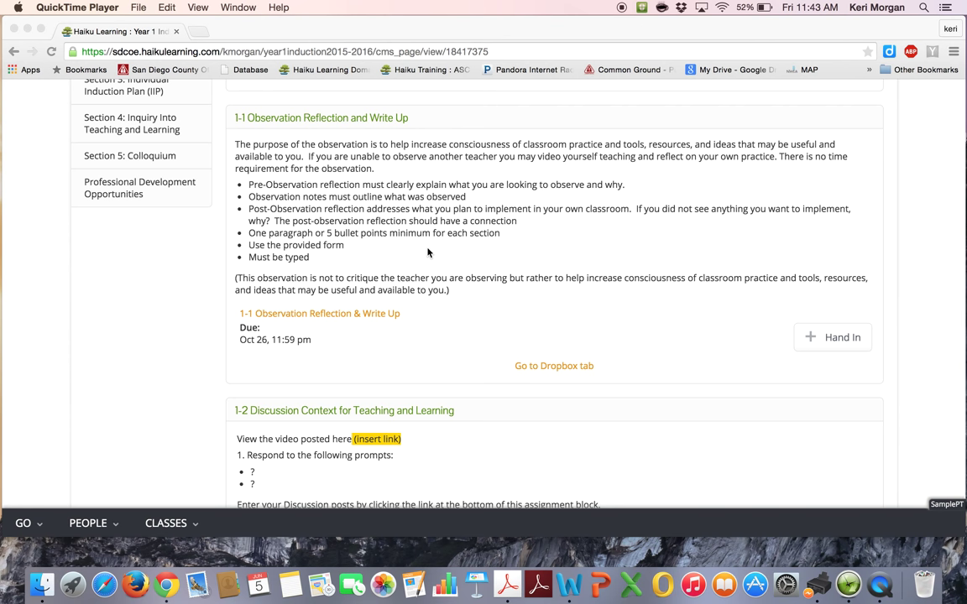
mouse_move(343, 319)
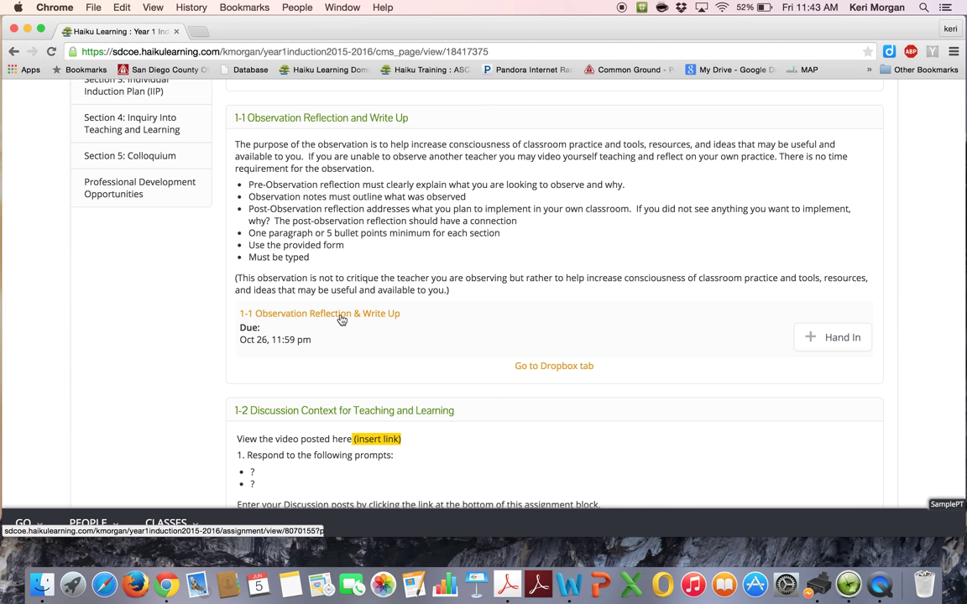
left_click(319, 314)
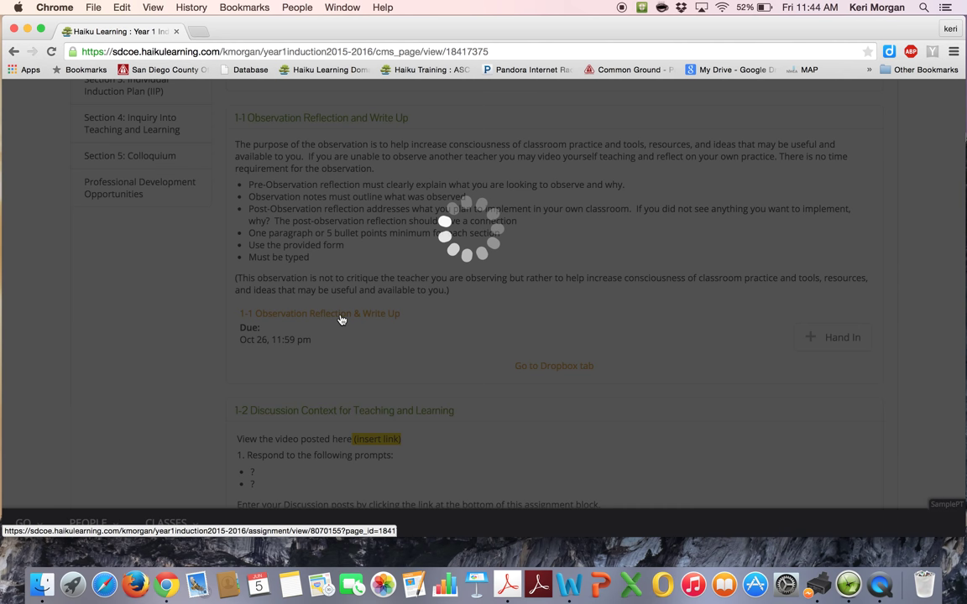
left_click(319, 314)
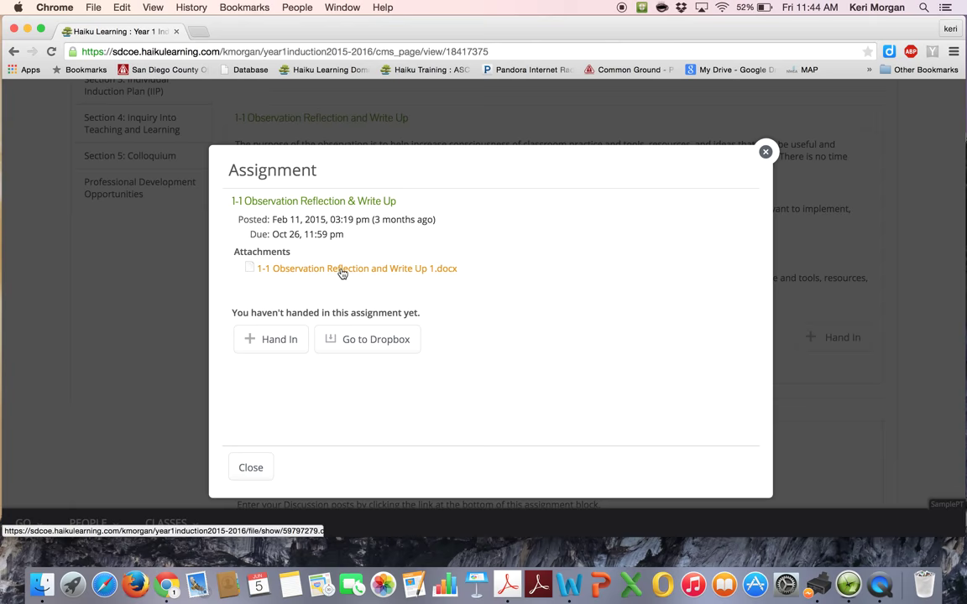
left_click(351, 268)
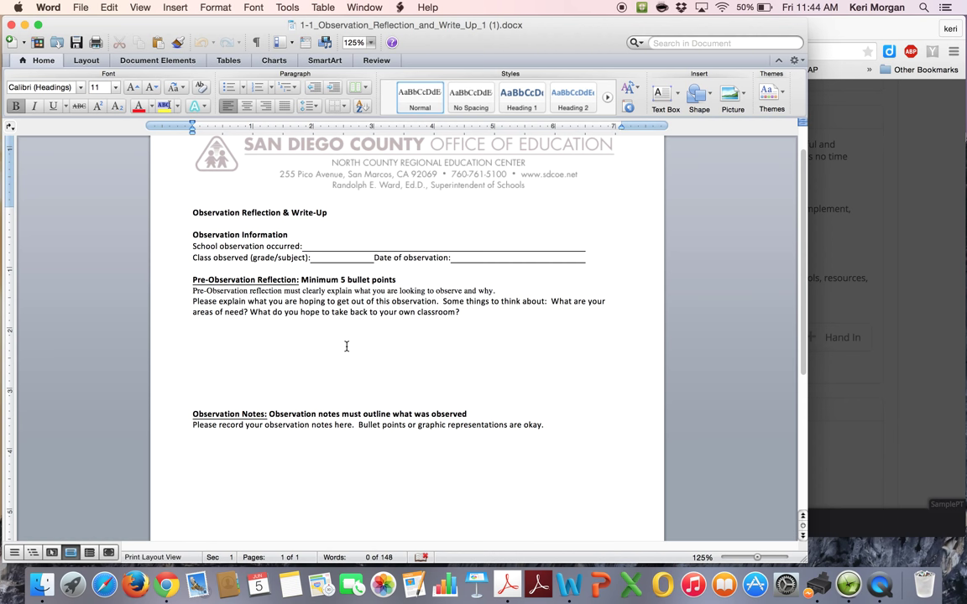
Scroll the Word form down to its post-observation reflection section.
scroll("down", 3)
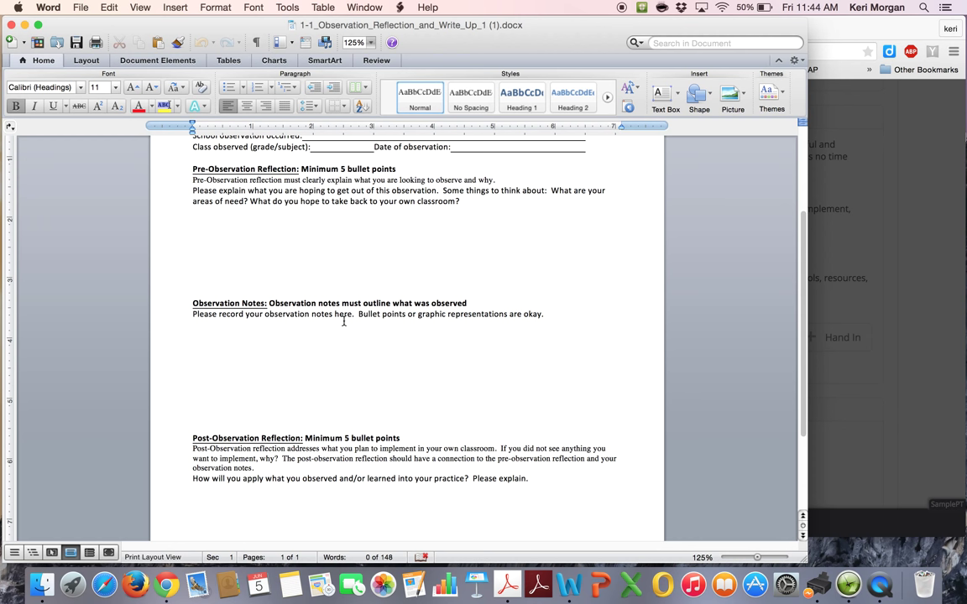
mouse_move(349, 379)
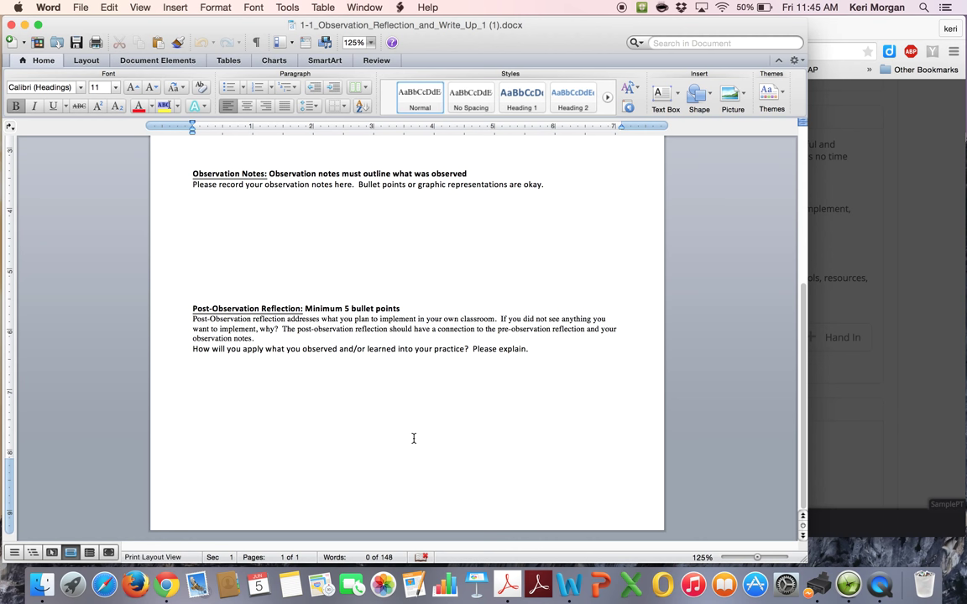
mouse_move(462, 393)
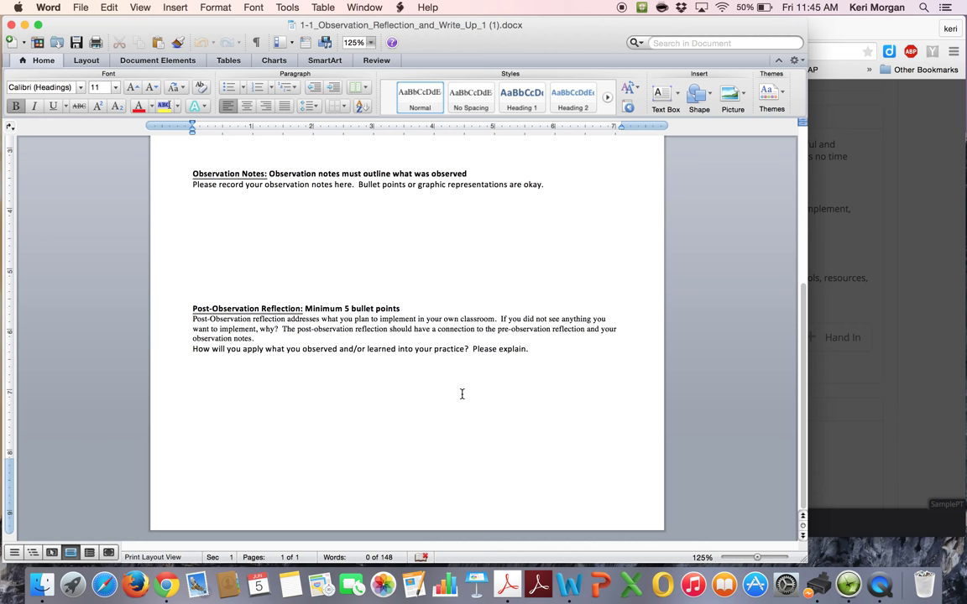
Start Hand In on the assignment, then cancel the file chooser without selecting a file.
scroll("up", 3)
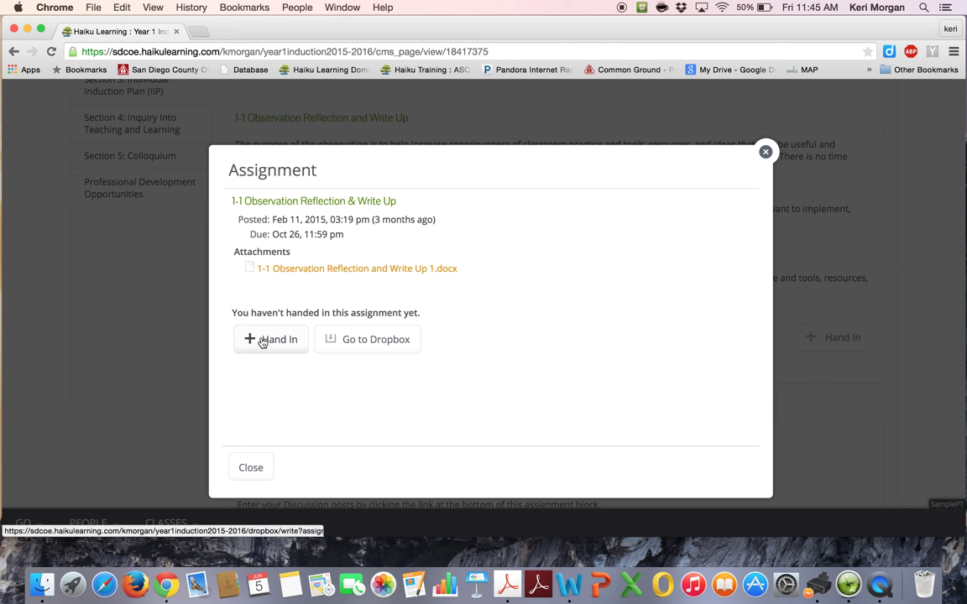
left_click(270, 339)
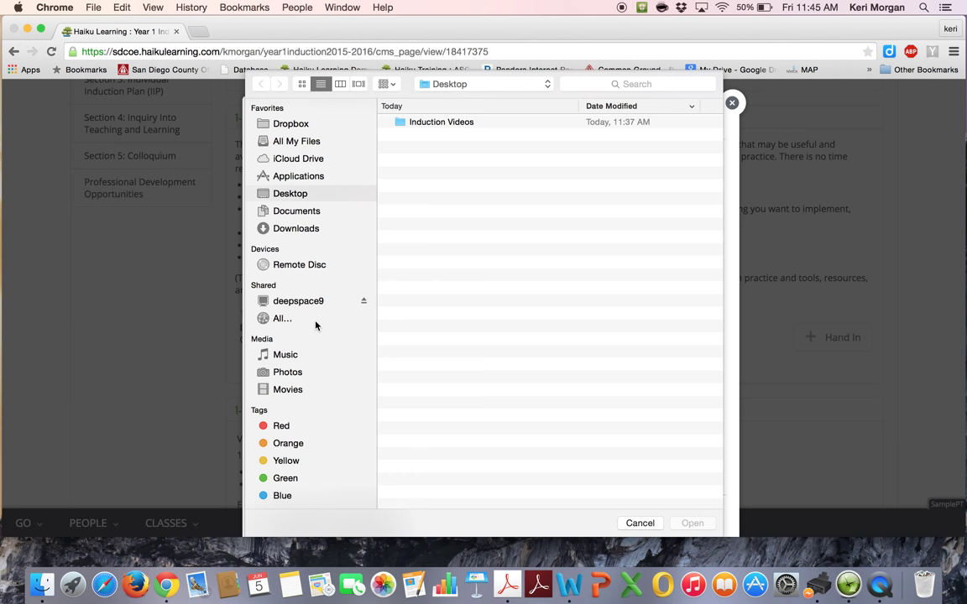
left_click(639, 523)
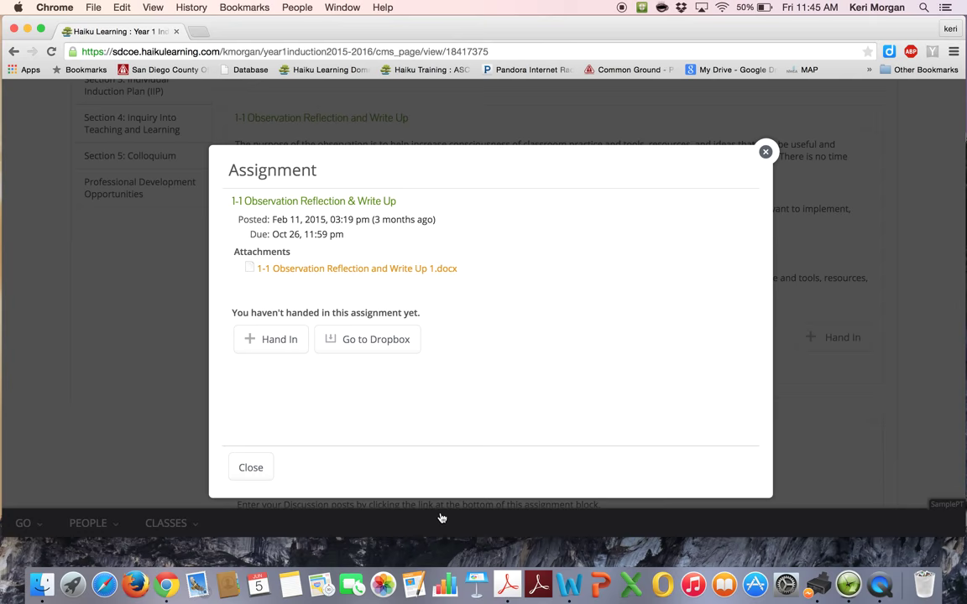
Reopen the assignment details and open its Dropbox messages, still not handed in.
left_click(250, 466)
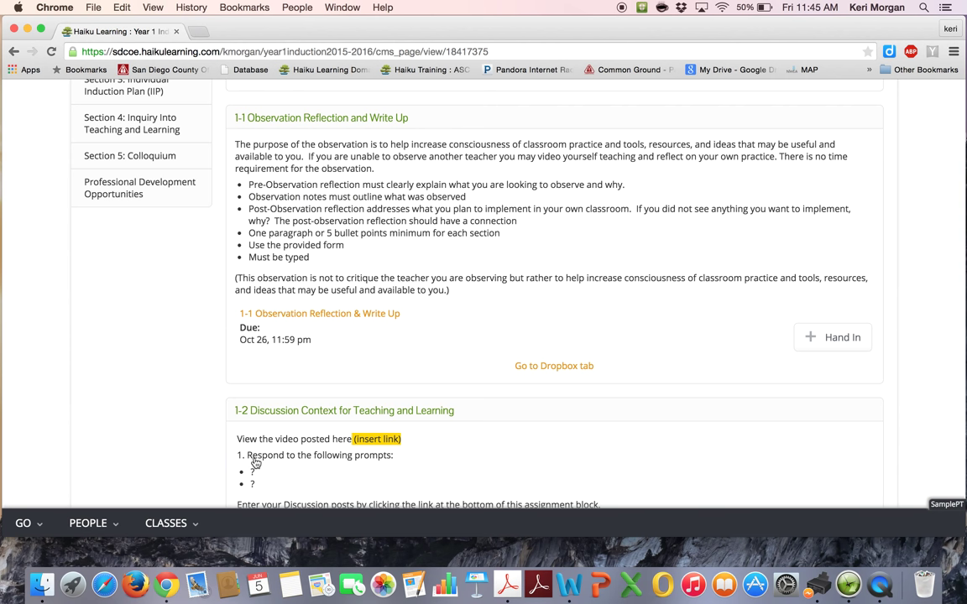
mouse_move(831, 336)
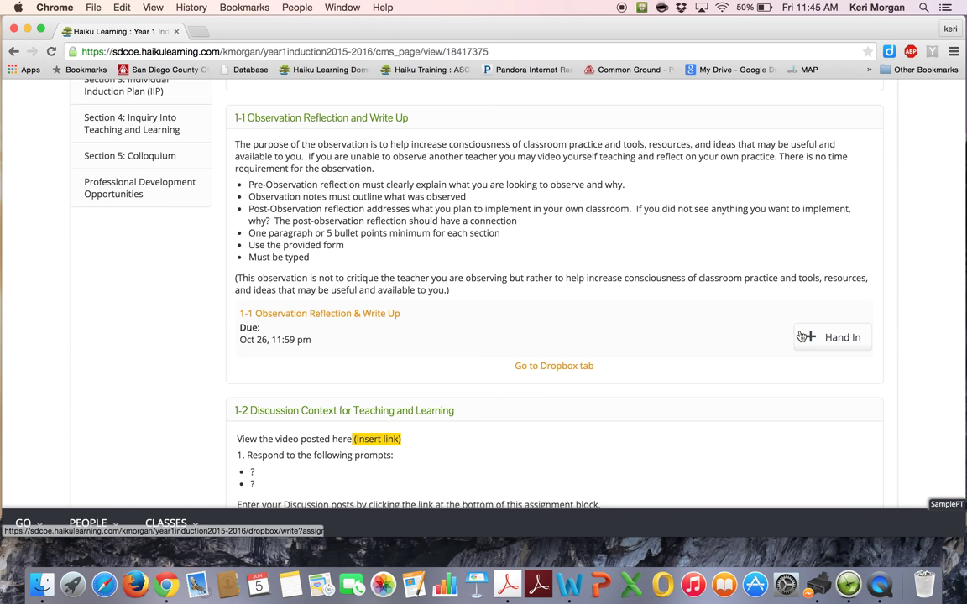
left_click(319, 314)
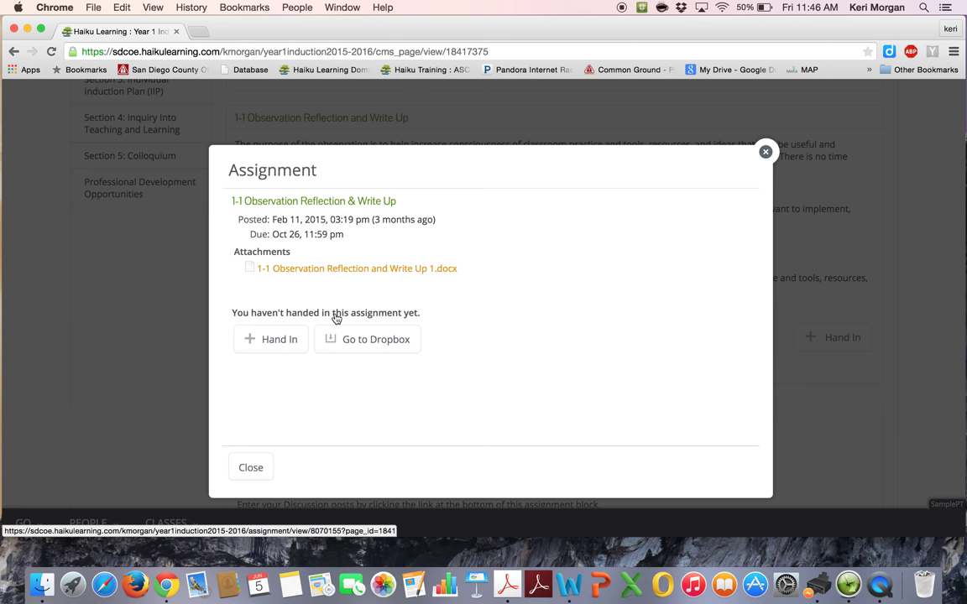
left_click(376, 339)
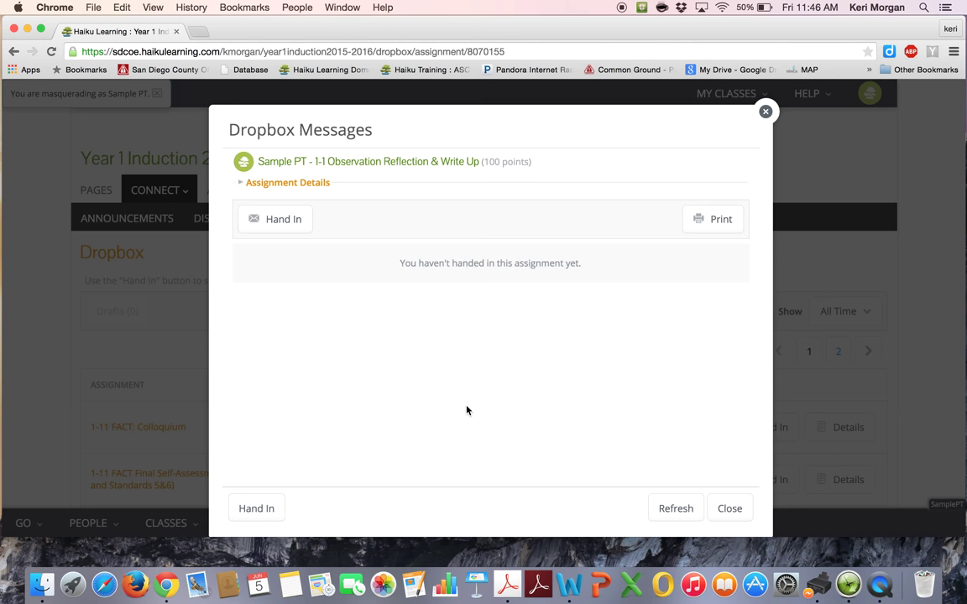
Close the Dropbox messages and return to the Section 1 Context for Teaching and Learning page.
left_click(160, 189)
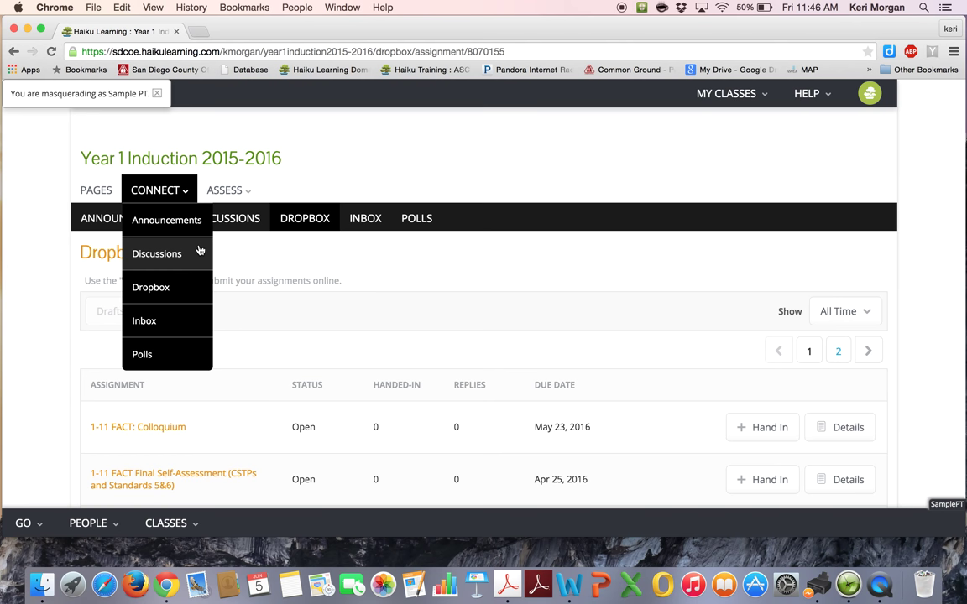
left_click(95, 189)
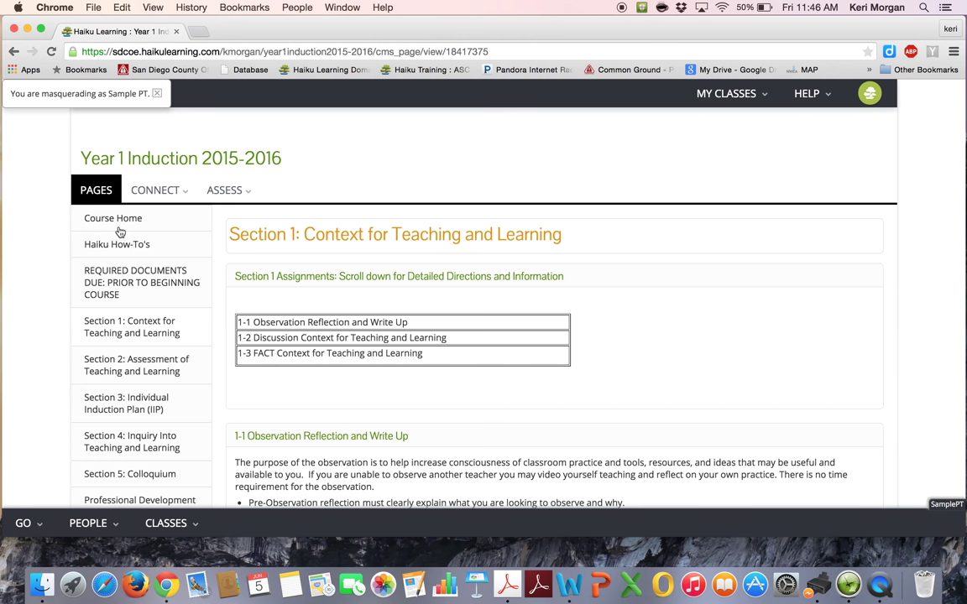